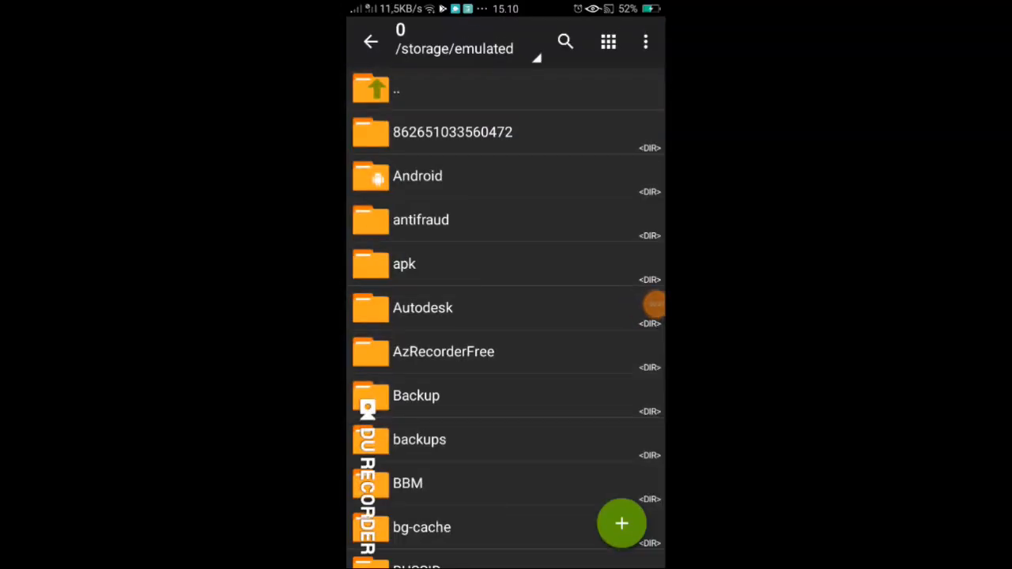
- Extract Mod celurit.zip in place inside FOLDER KONTEN, choosing Ganti to overwrite existing files
scroll(down, 3)
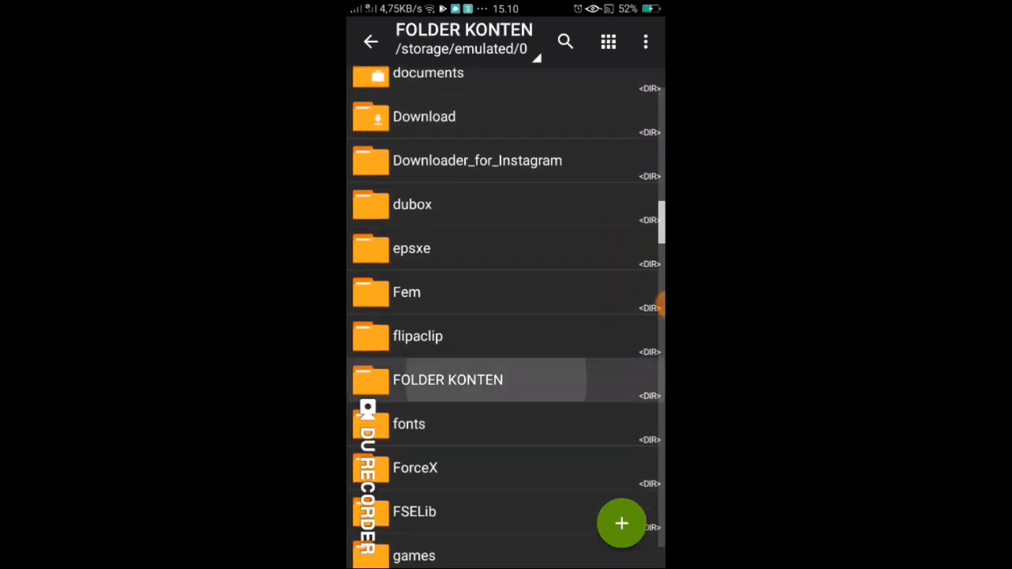
click(449, 379)
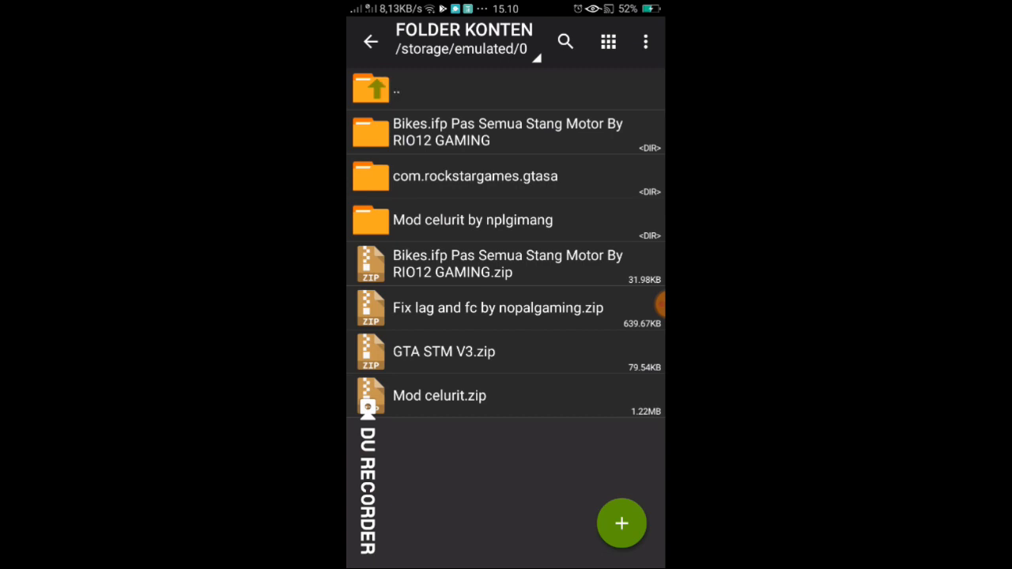
click(440, 395)
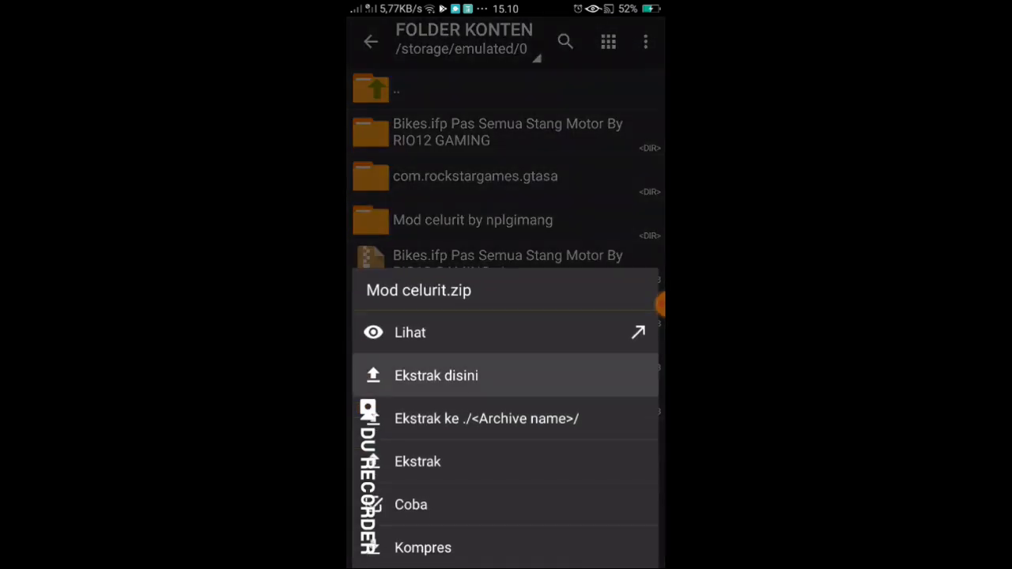
click(437, 377)
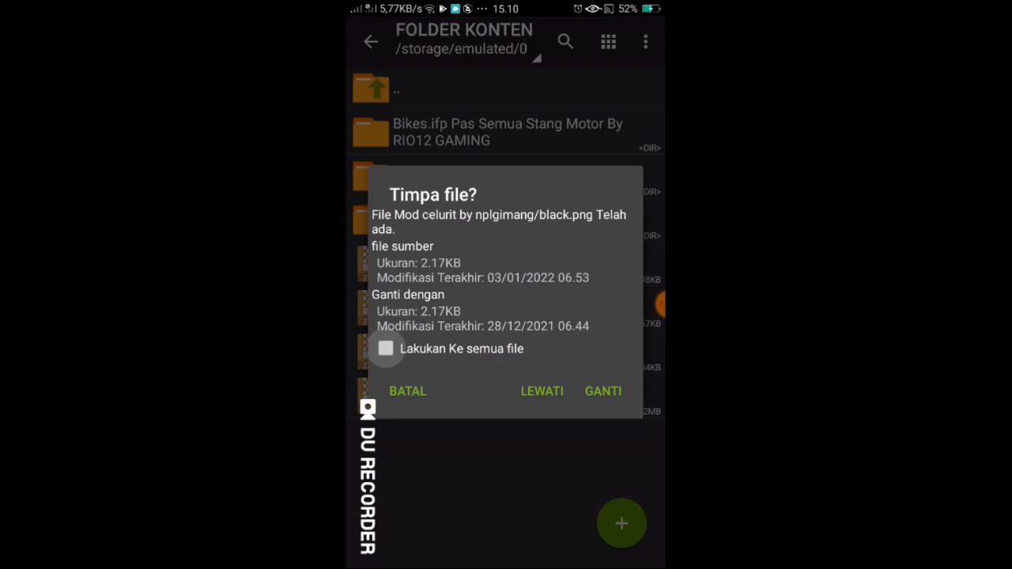
click(602, 390)
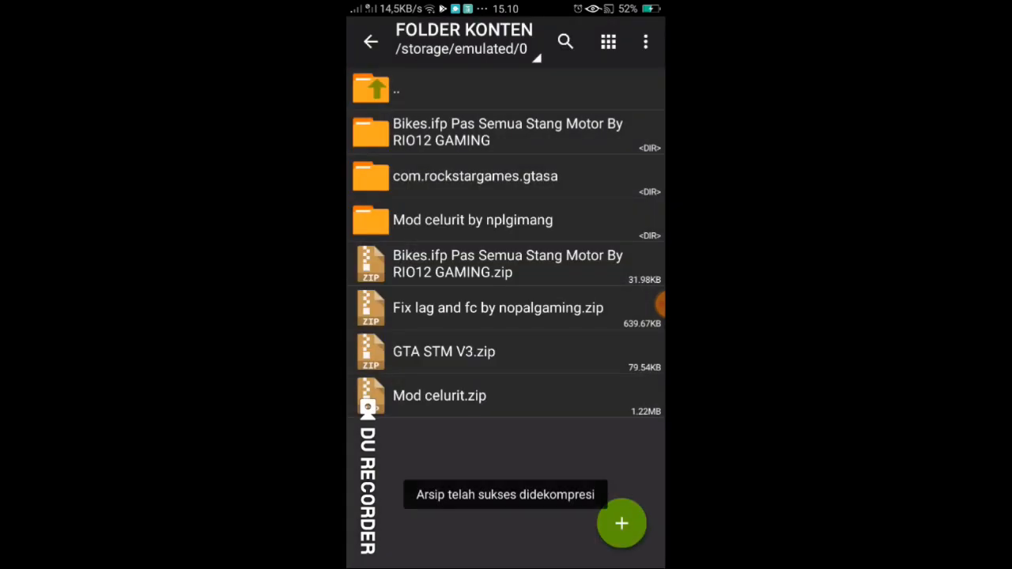
click(472, 219)
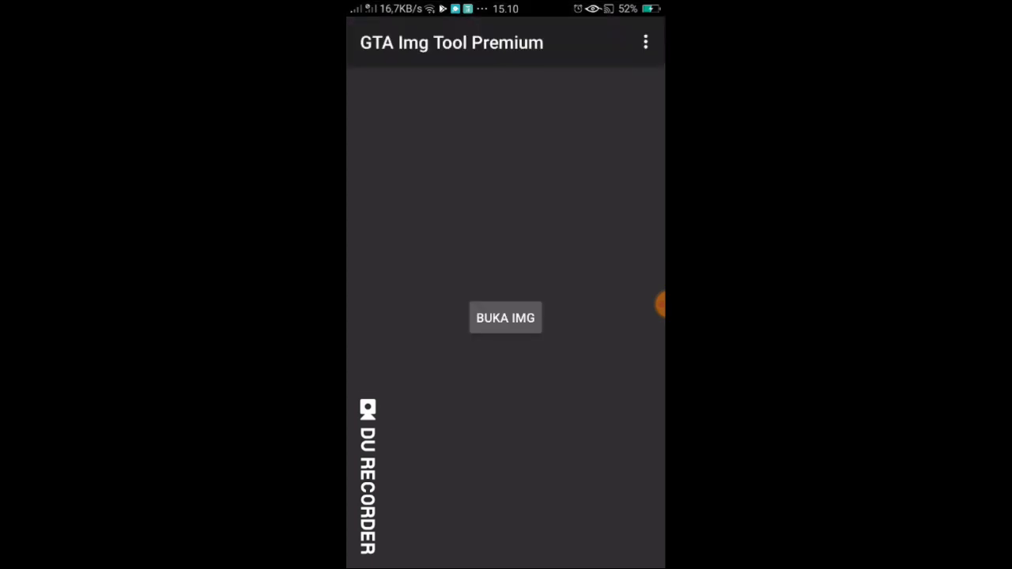
- Load the game's IMG archive from Android/data/com.rockstargames.gtasa/files via Buka IMG
click(645, 41)
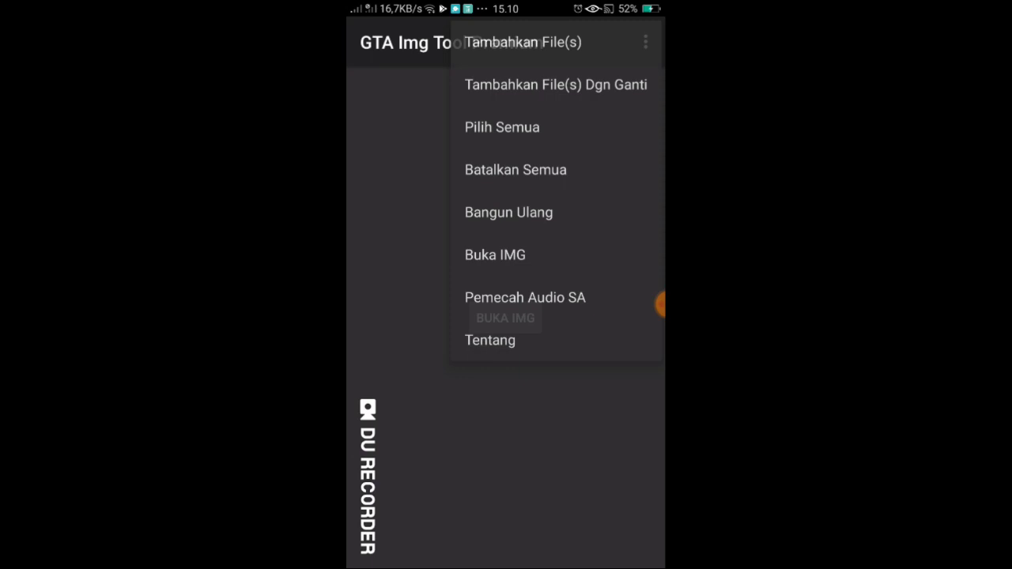
click(495, 254)
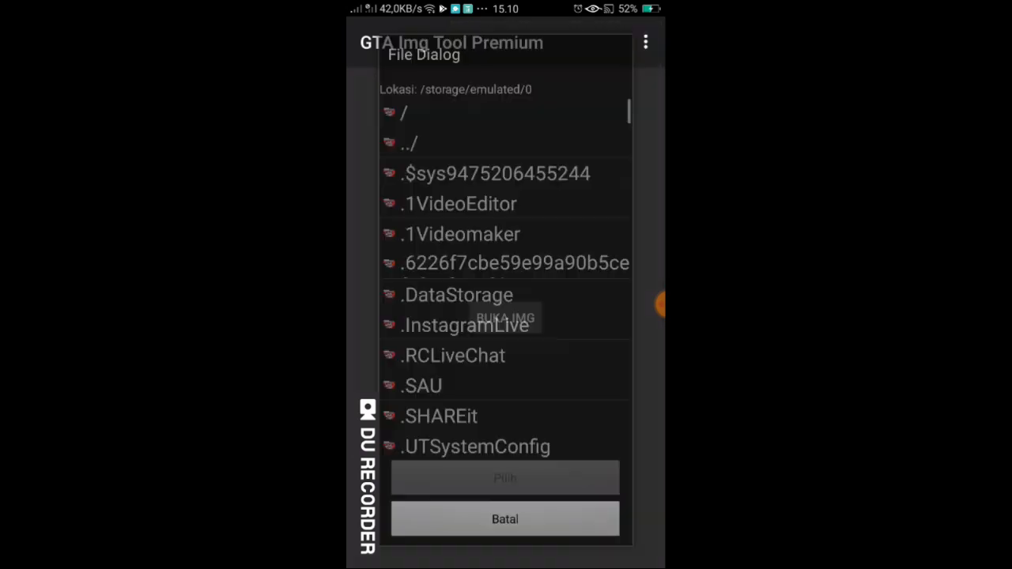
scroll(down, 3)
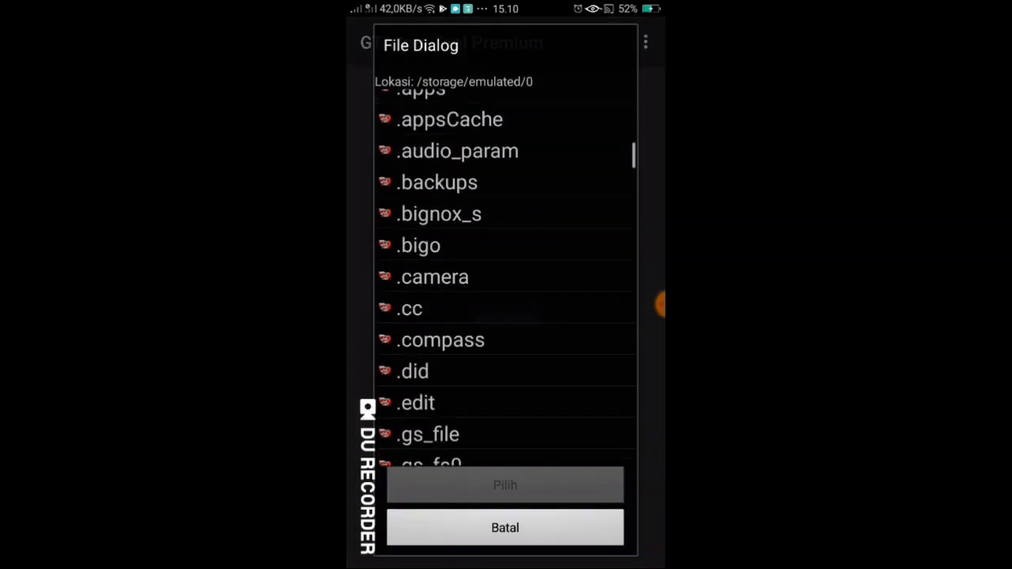
scroll(down, 3)
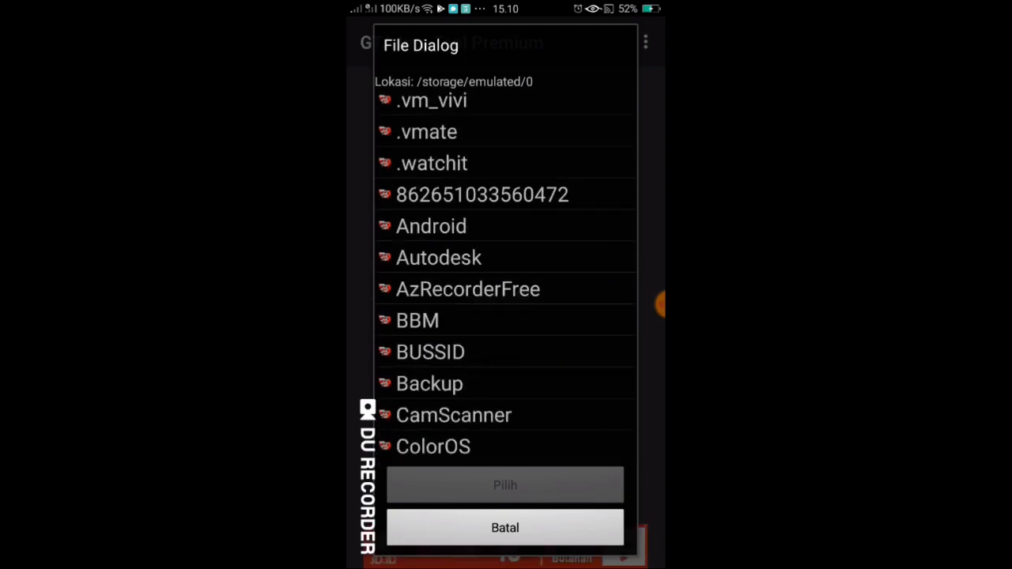
click(430, 224)
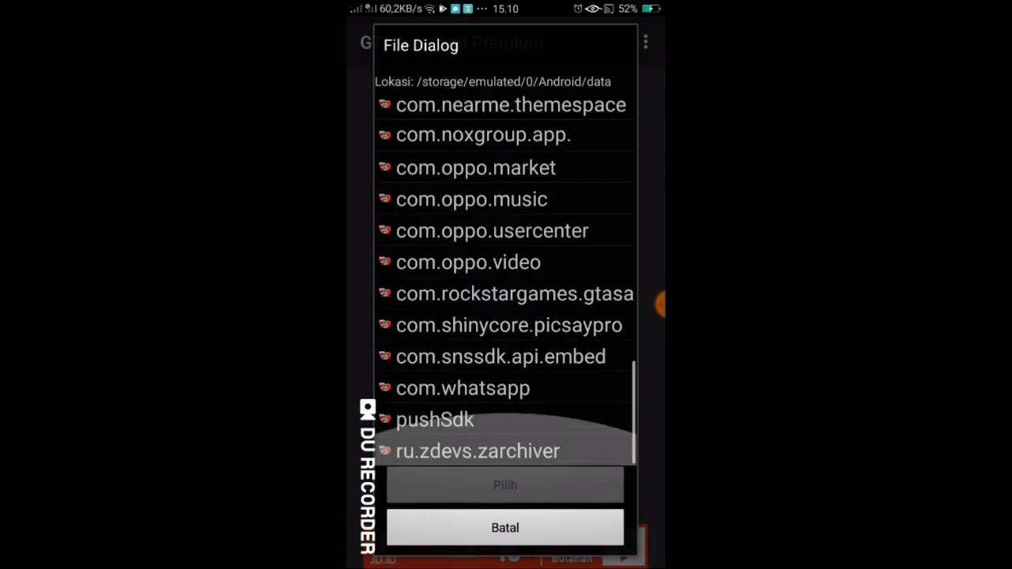
click(513, 292)
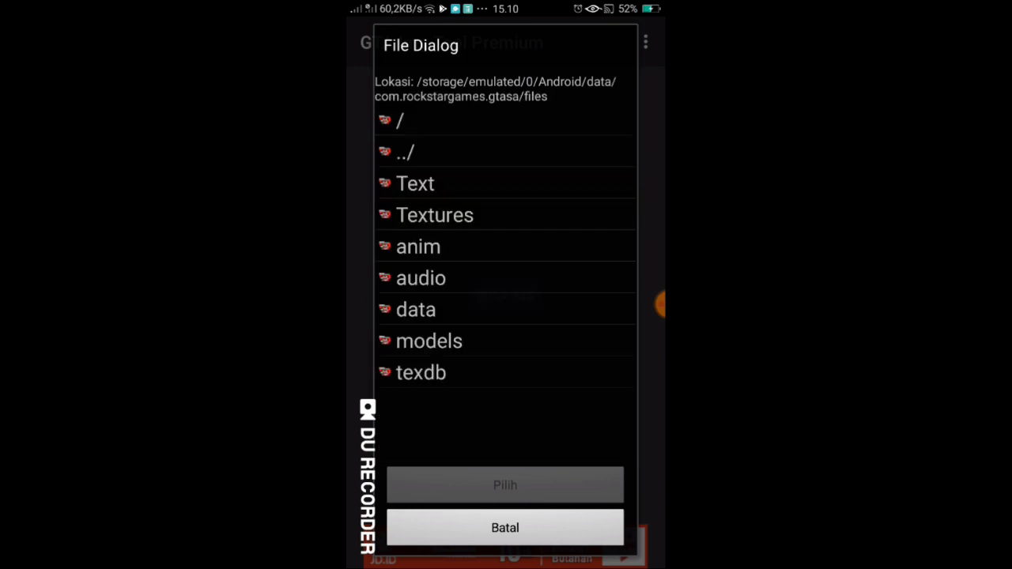
click(421, 373)
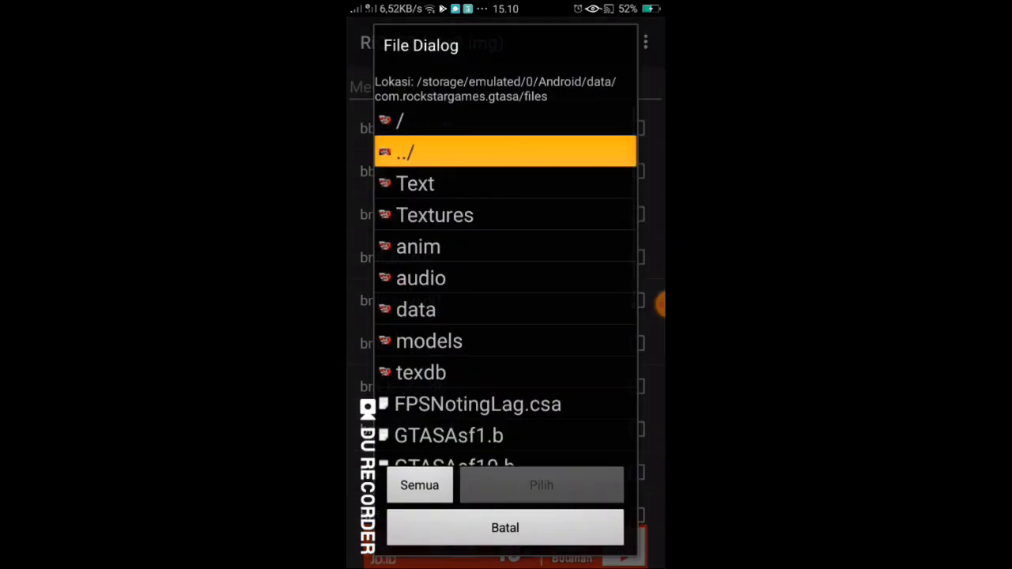
- Add katana.dff from FOLDER KONTEN > Mod celurit by nplgimang into the open IMG archive
click(506, 152)
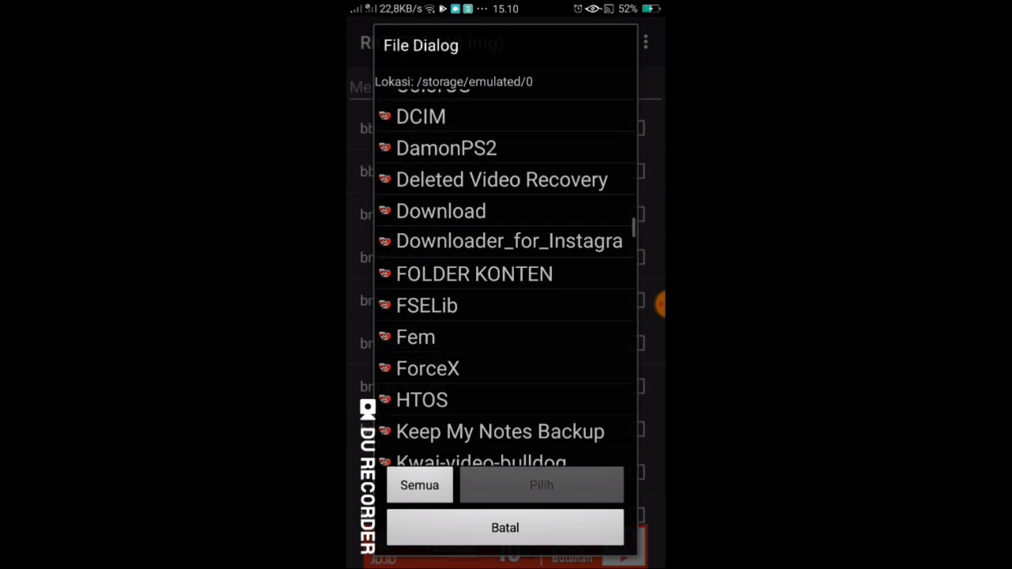
click(474, 273)
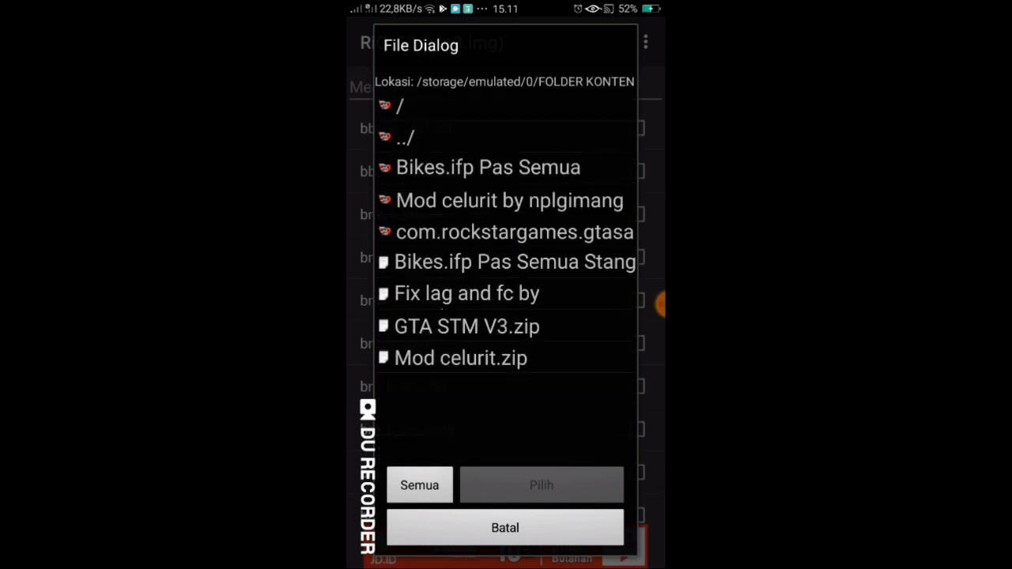
click(509, 199)
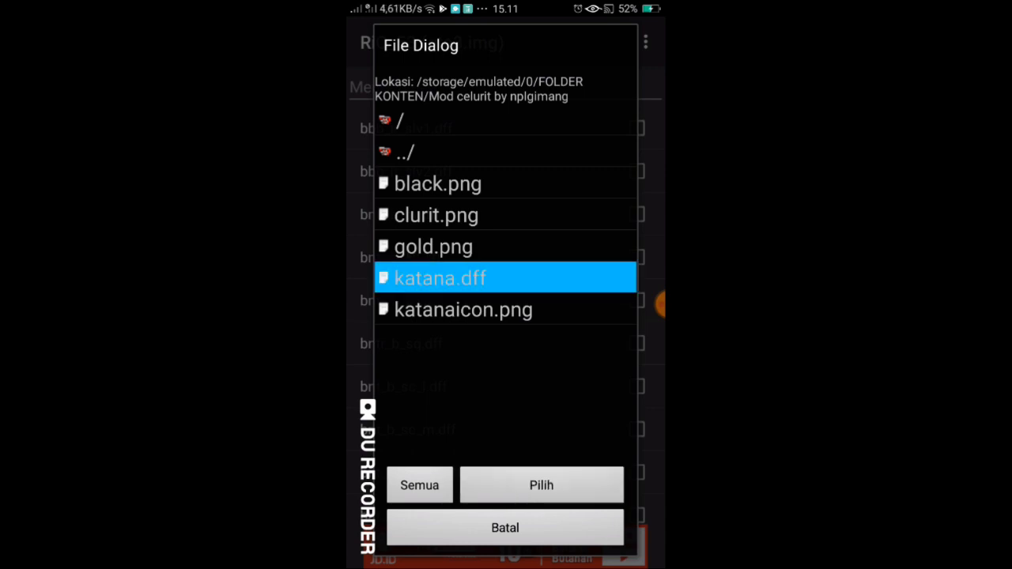
click(541, 484)
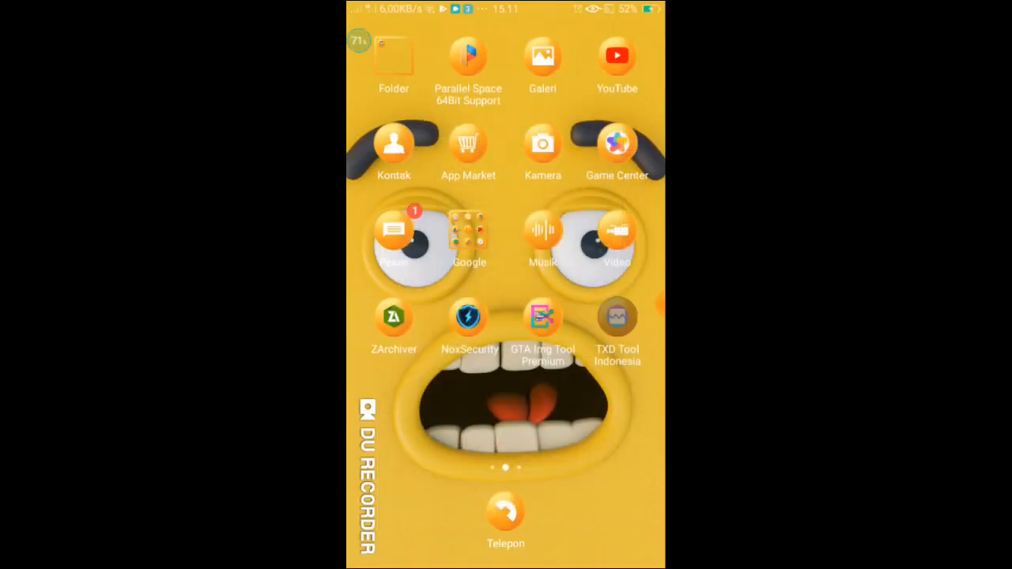
- Launch TXD Tool Indonesia, load gta3.txt and begin a texture import with a compression mode selected
click(616, 316)
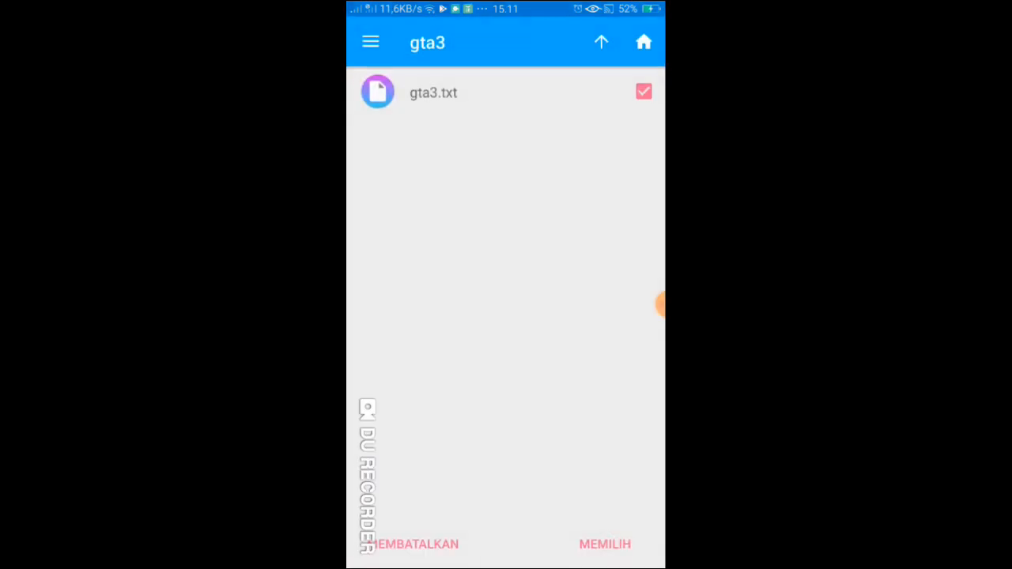
click(604, 544)
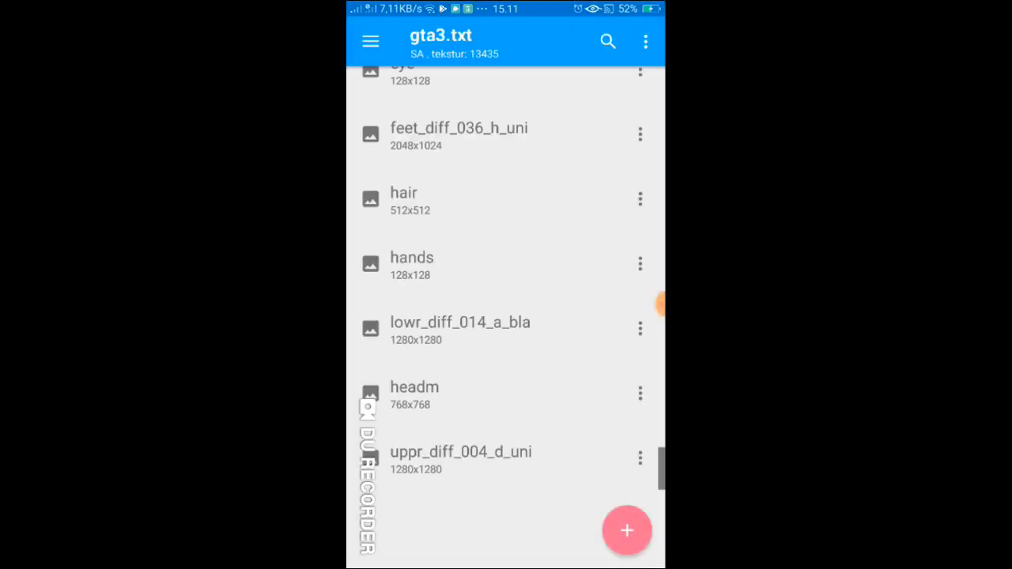
click(626, 531)
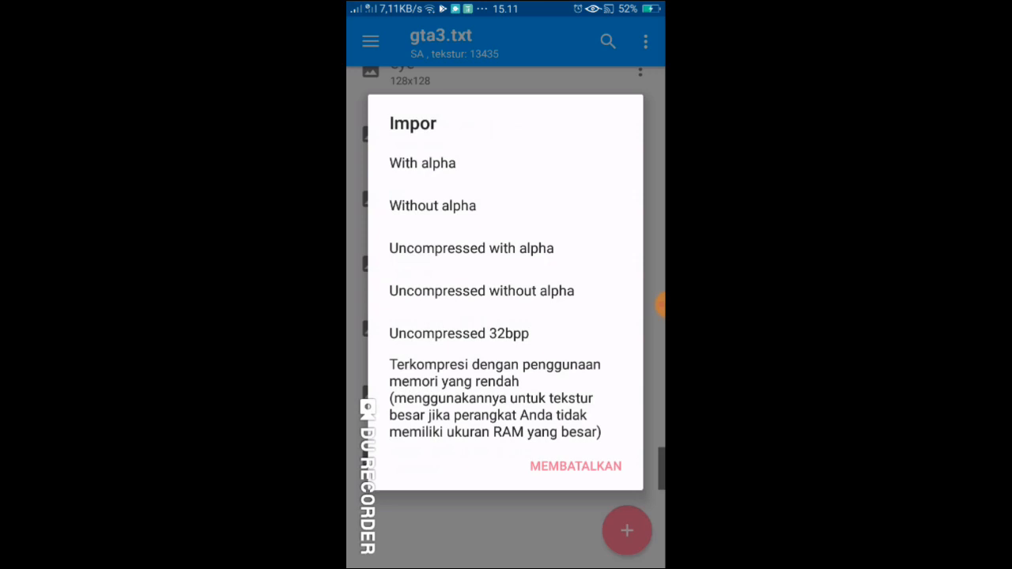
click(576, 465)
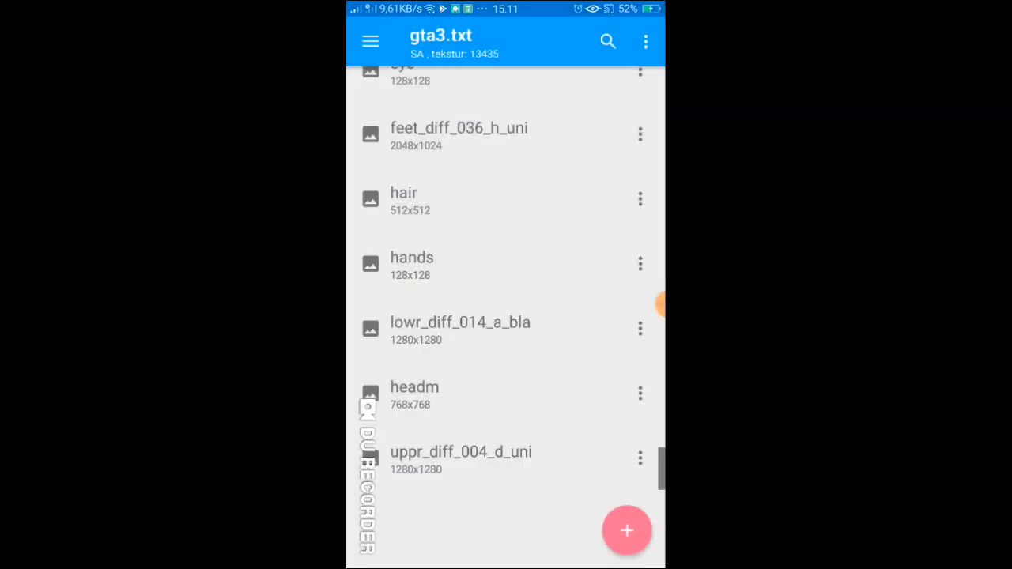
- Browse the import file picker through storage into the Mod celurit by nplgimang folder
click(626, 531)
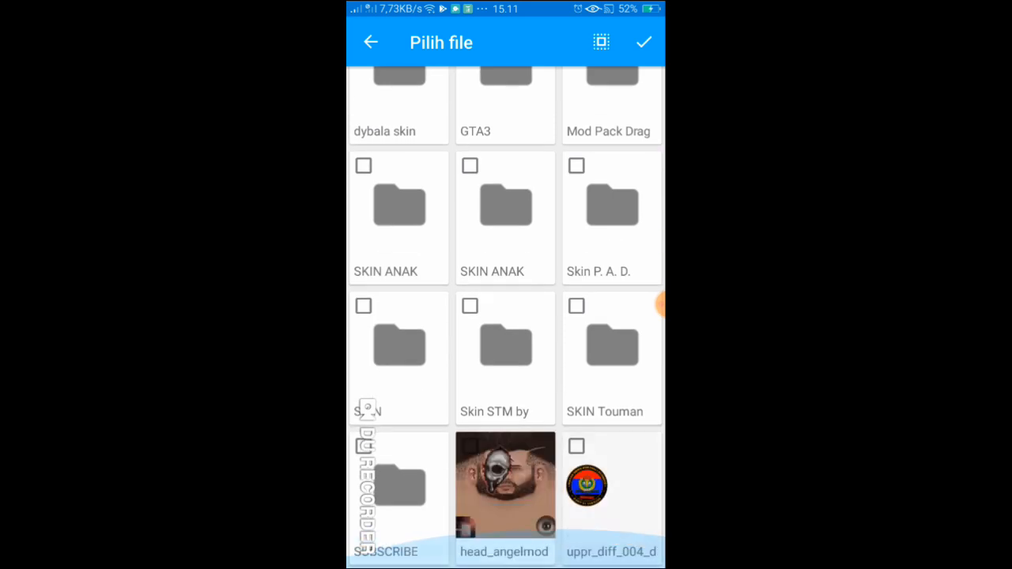
scroll(up, 3)
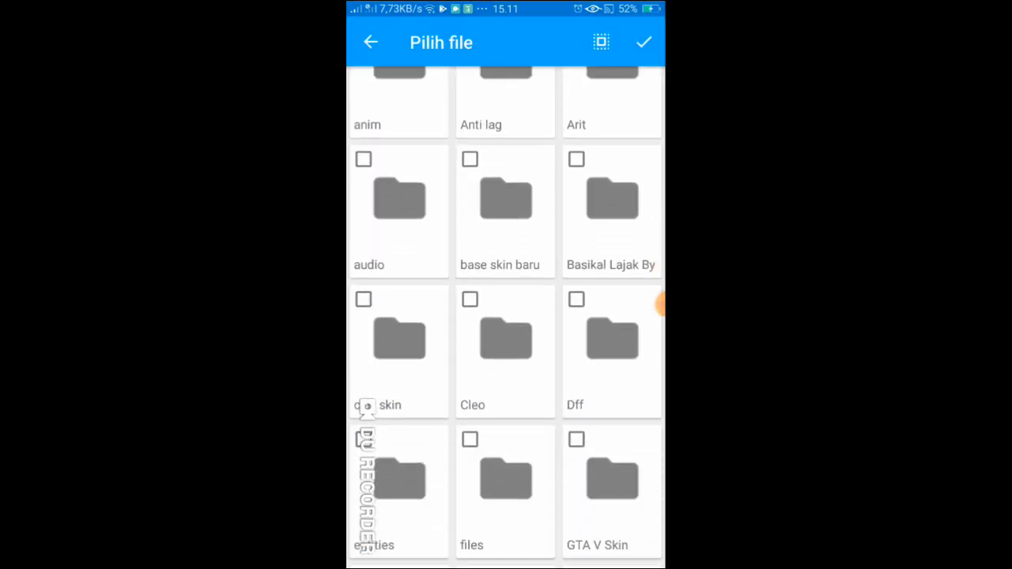
scroll(down, 3)
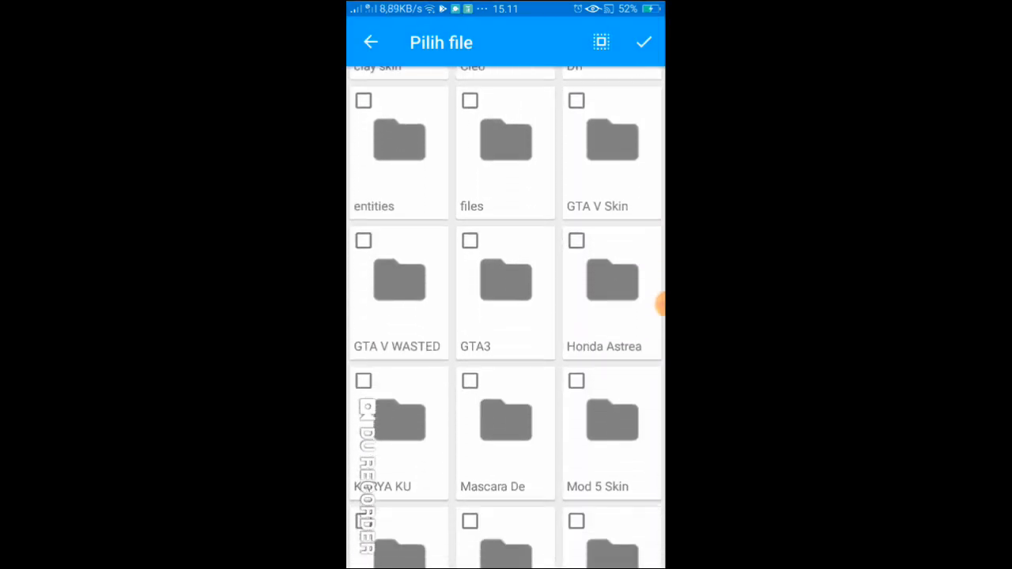
scroll(up, 3)
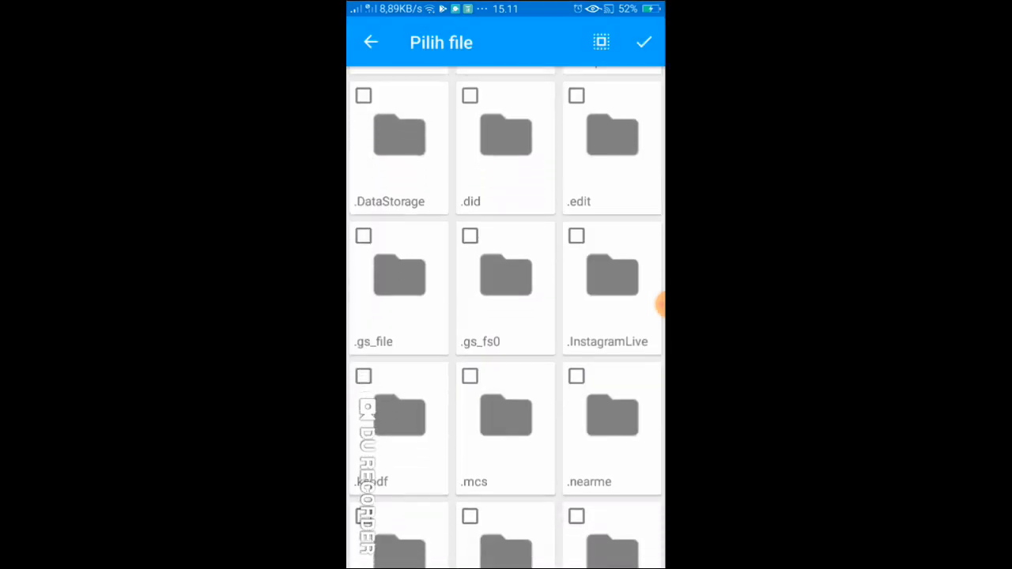
scroll(down, 3)
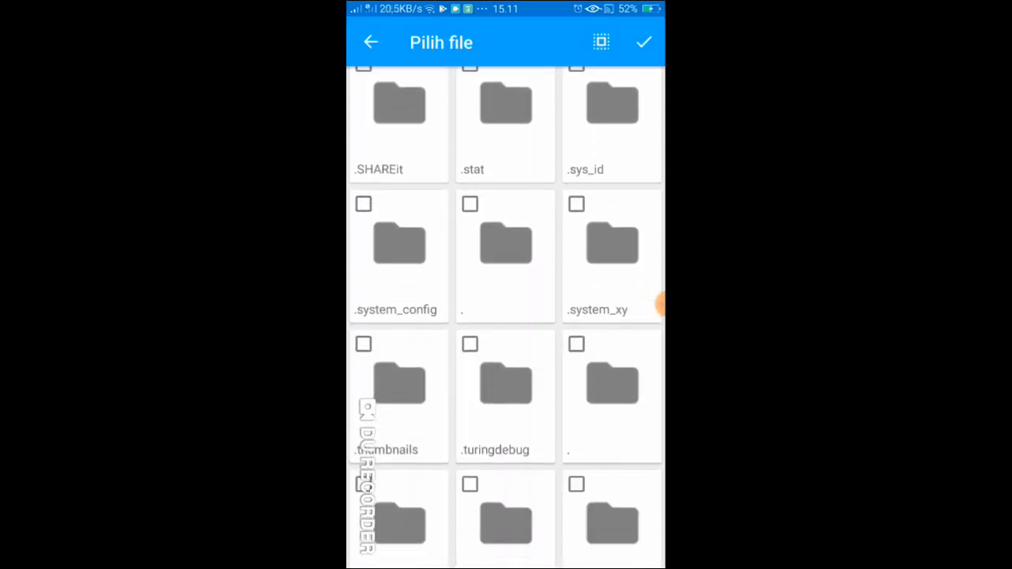
scroll(down, 3)
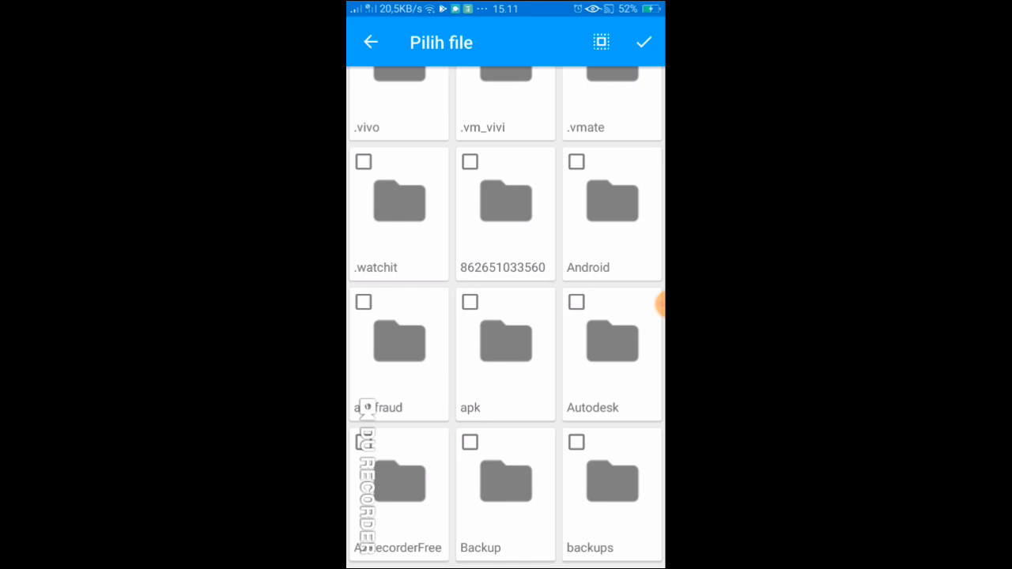
scroll(down, 3)
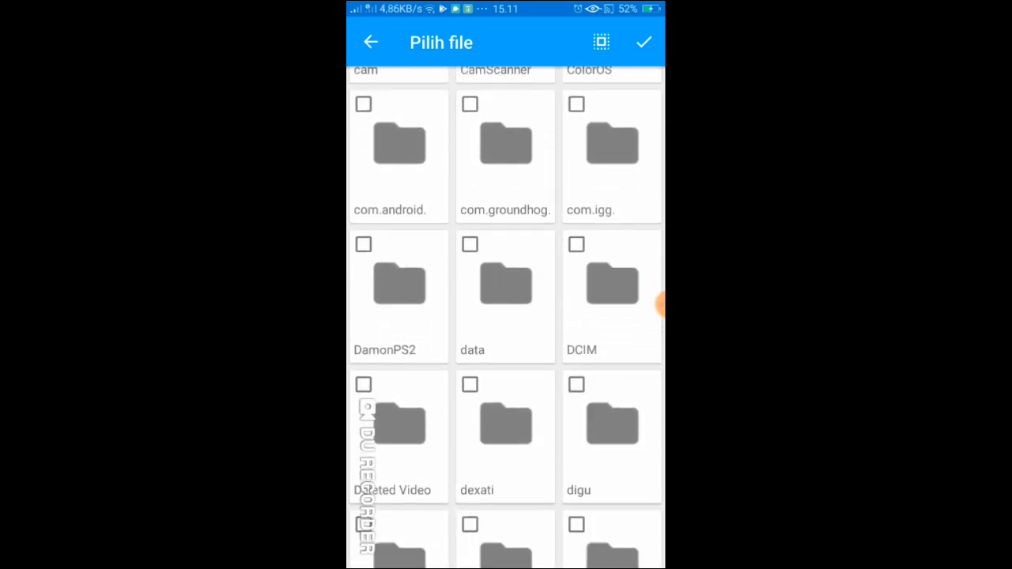
scroll(down, 3)
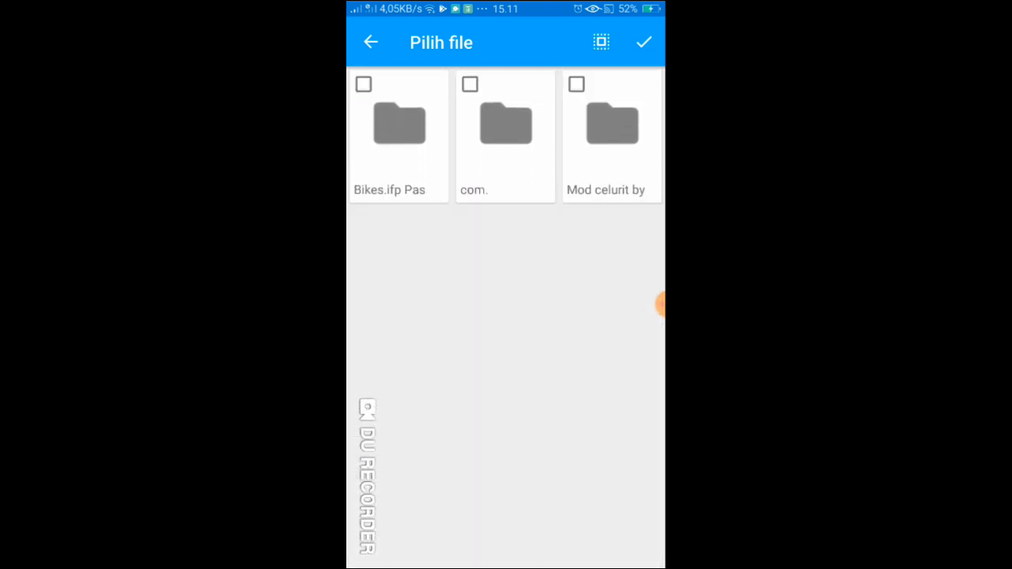
click(610, 124)
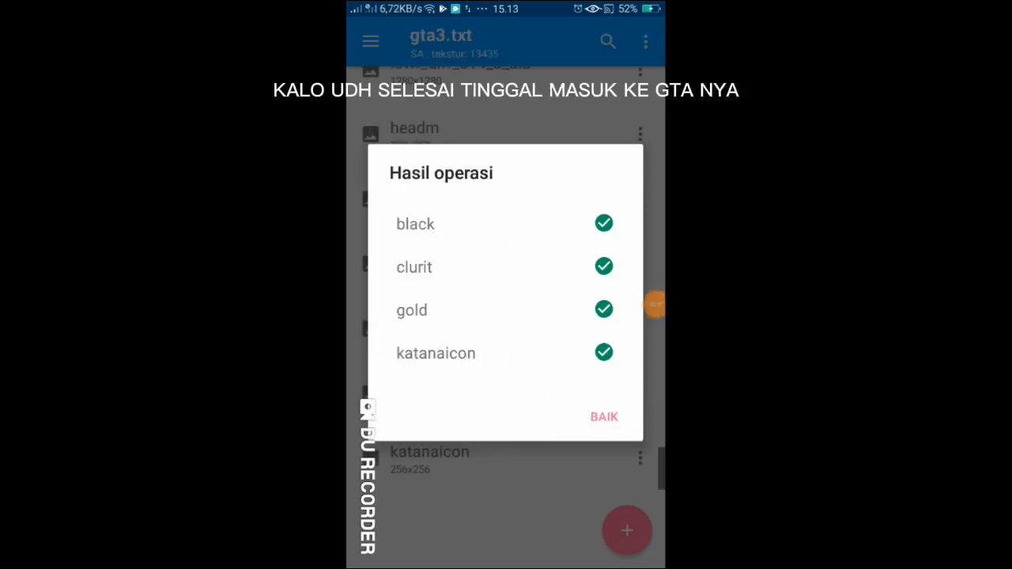
- Acknowledge the Hasil operasi summary after importing black, clurit, gold and katanaicon into gta3.txt
click(604, 417)
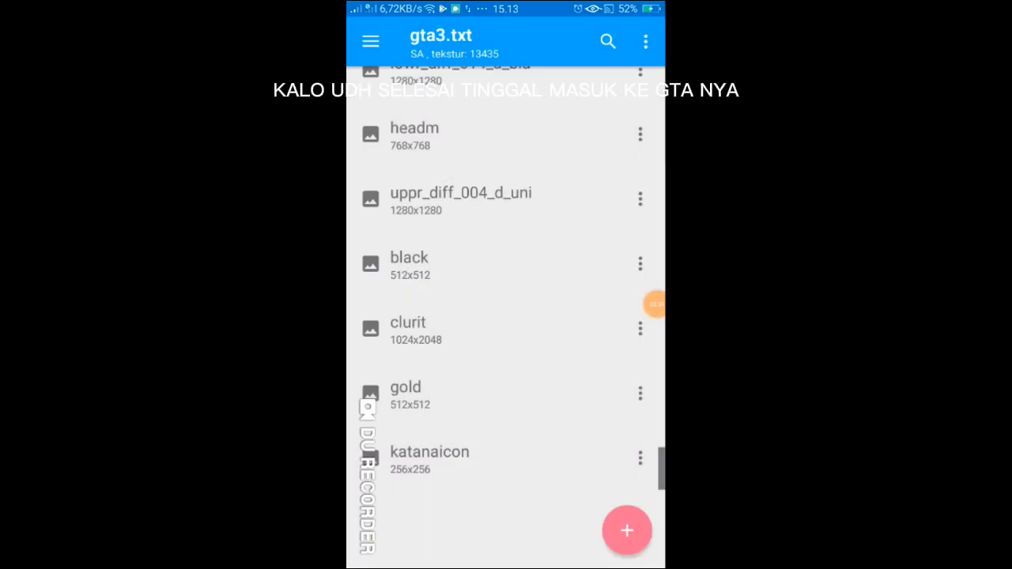